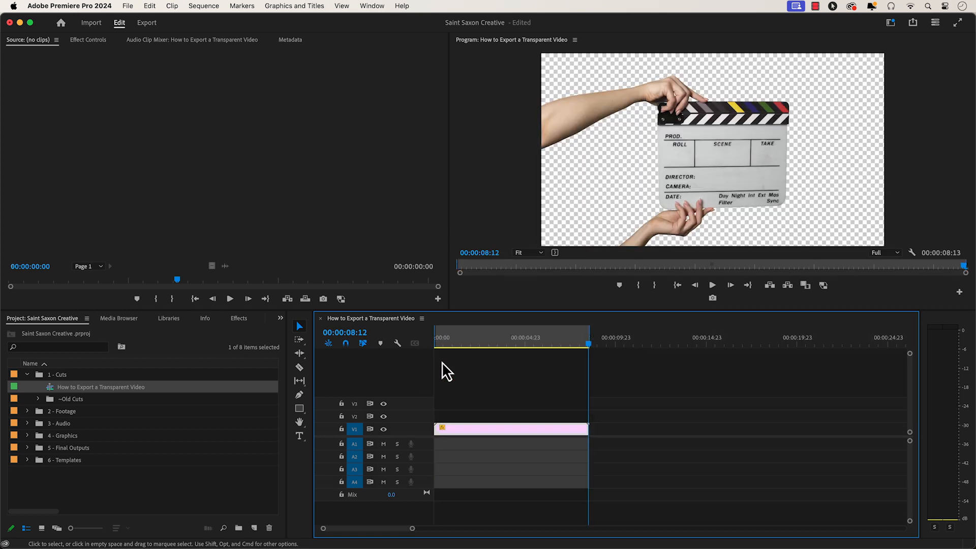
Open the File menu's Export submenu to reveal the Media command
left_click(130, 6)
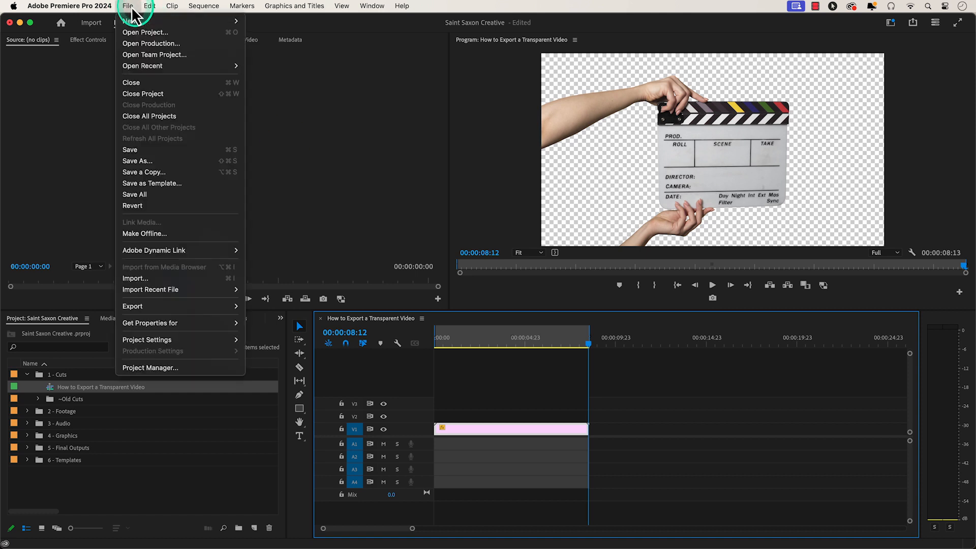
left_click(132, 306)
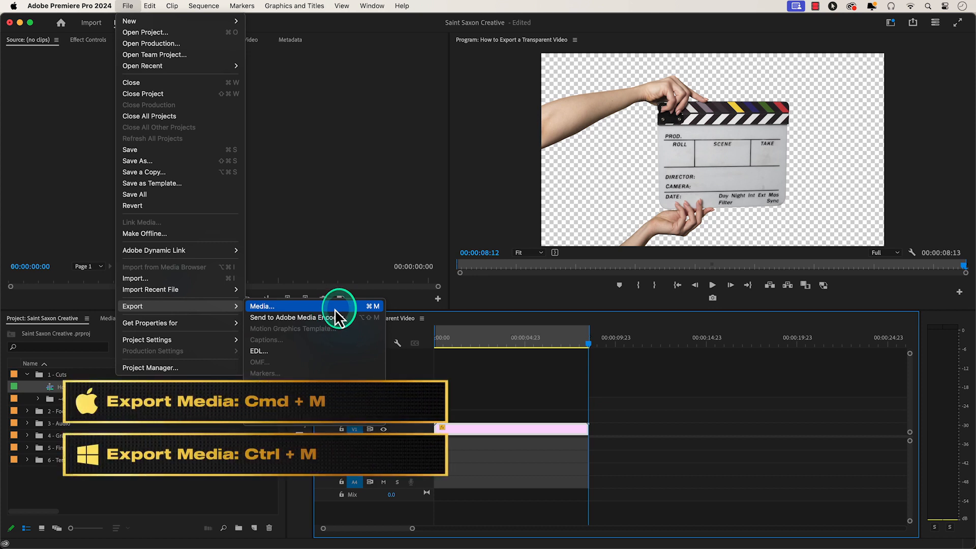
Open Export Media settings with QuickTime format and browse the Preset list
left_click(262, 306)
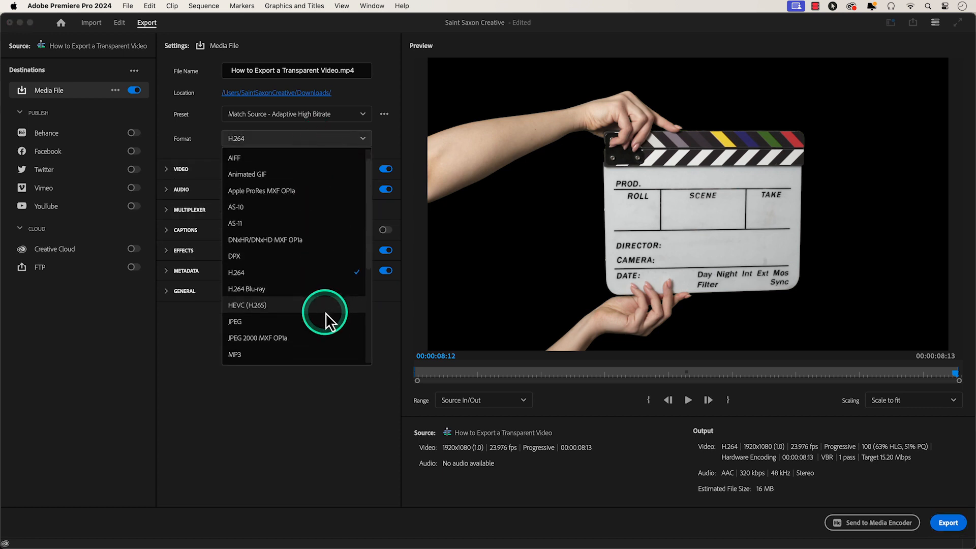
scroll("down", 3)
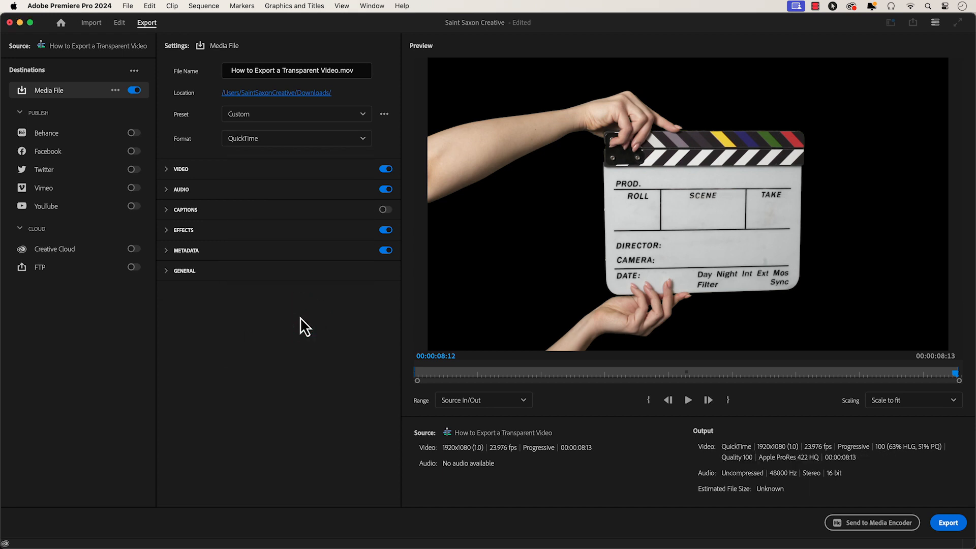
left_click(296, 114)
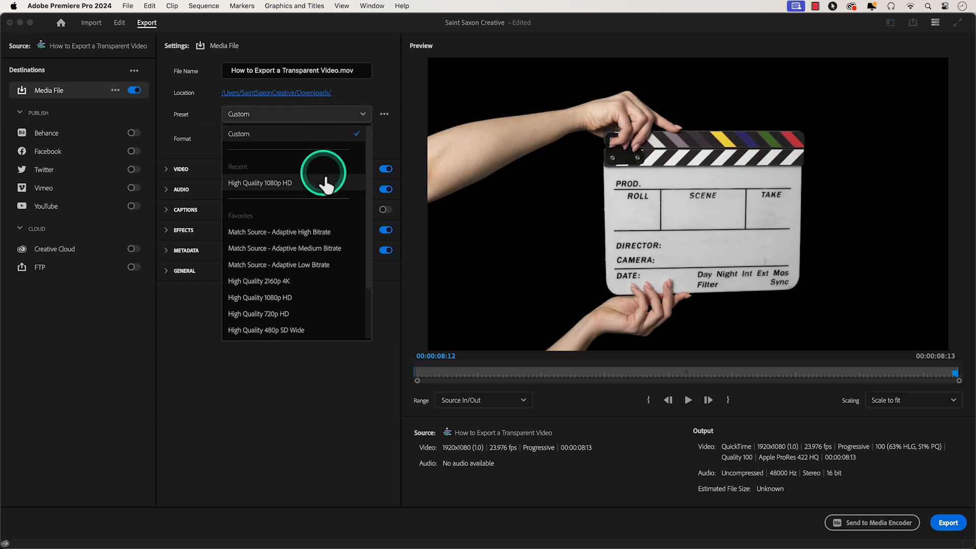
scroll("down", 3)
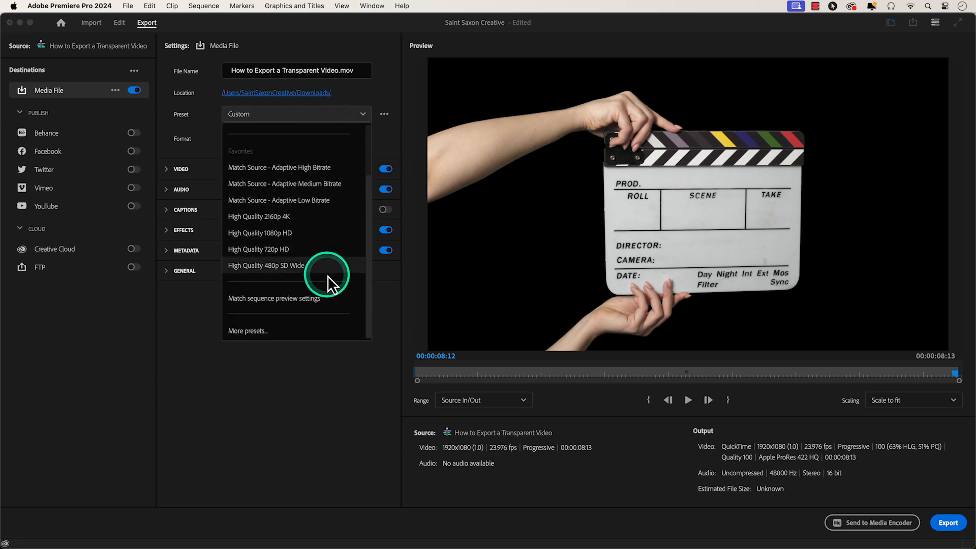
Search the preset library for '44' and apply QuickTime Apple ProRes 4444 with alpha
left_click(248, 331)
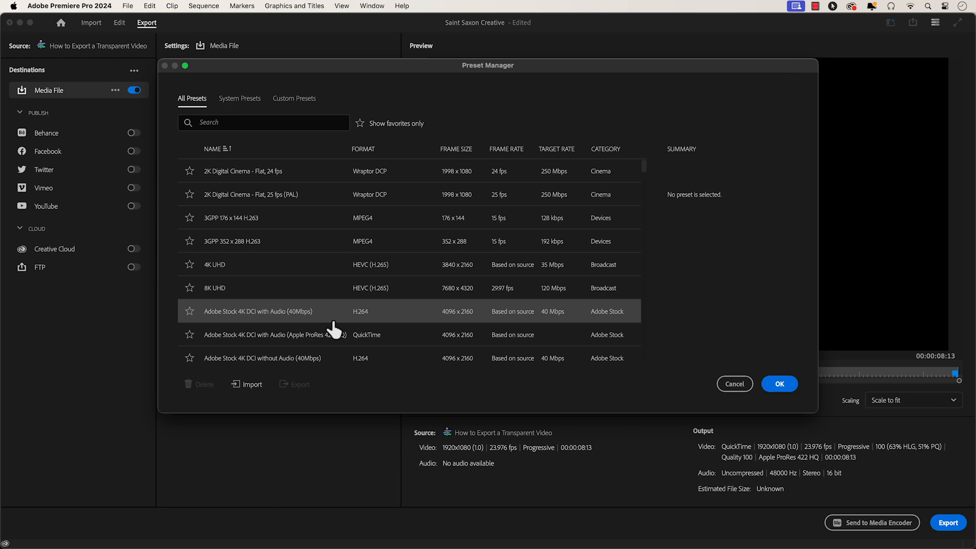
left_click(257, 123)
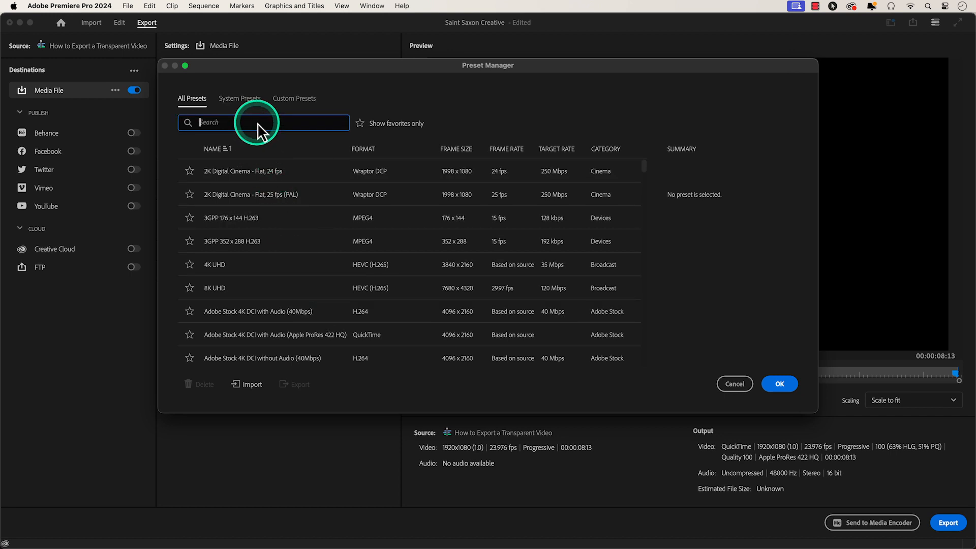
type("4444")
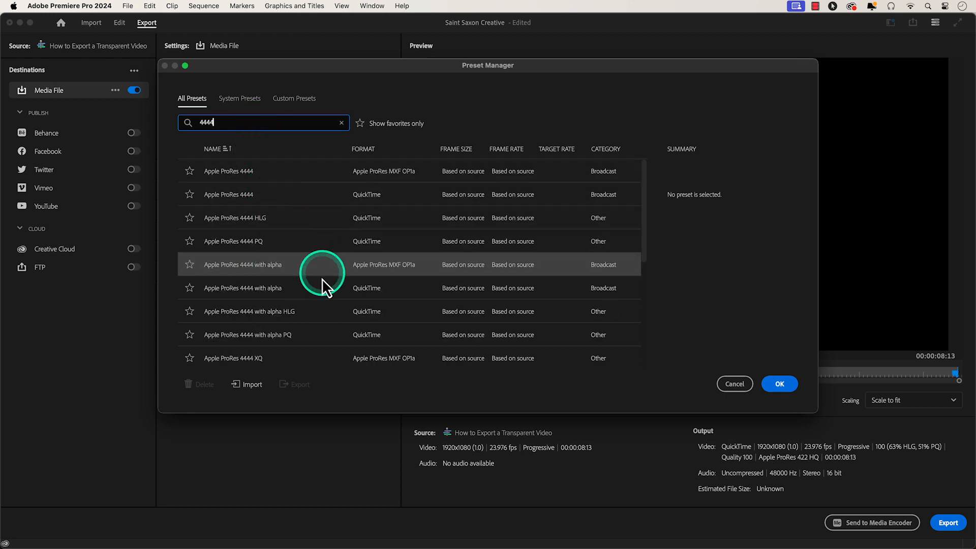
left_click(318, 288)
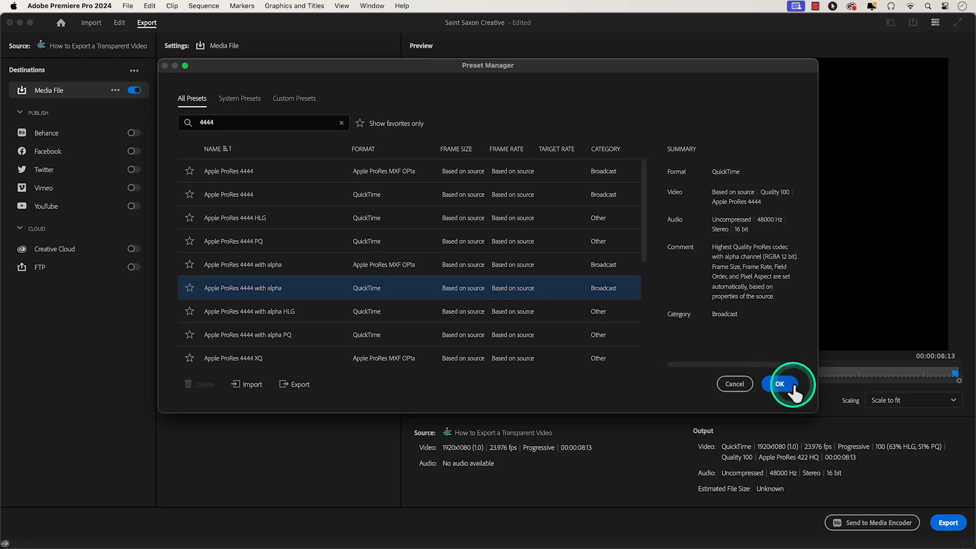
left_click(782, 384)
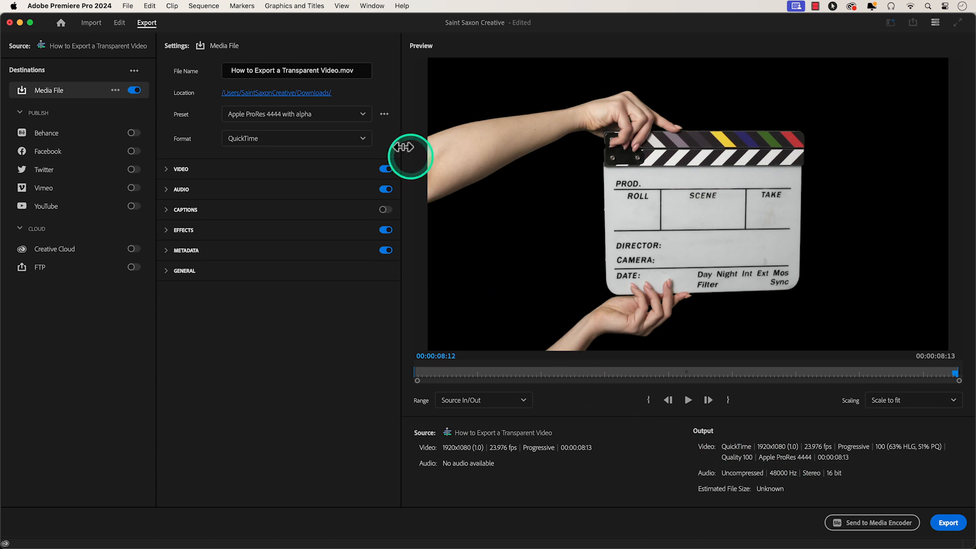
Keep Downloads as the output location and start encoding the transparent .mov
left_click(285, 93)
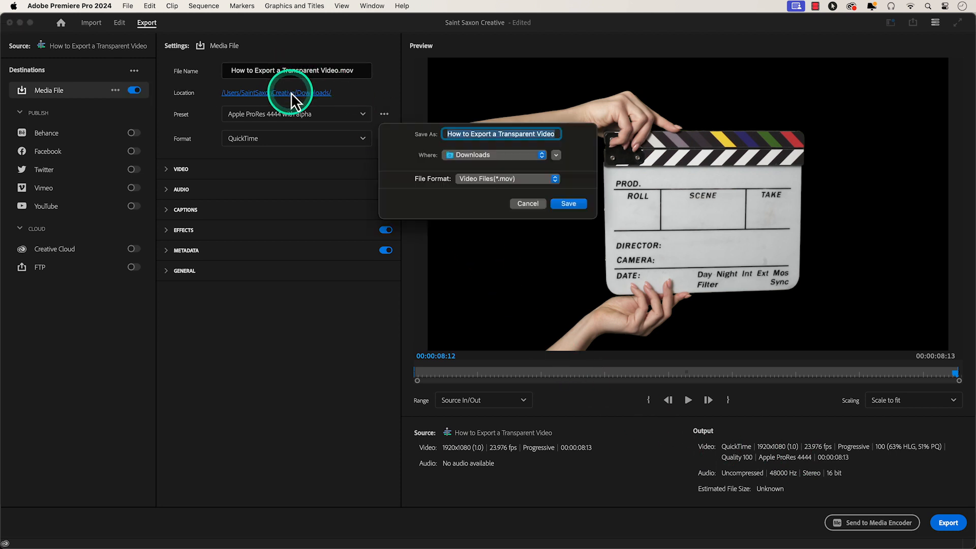
left_click(557, 156)
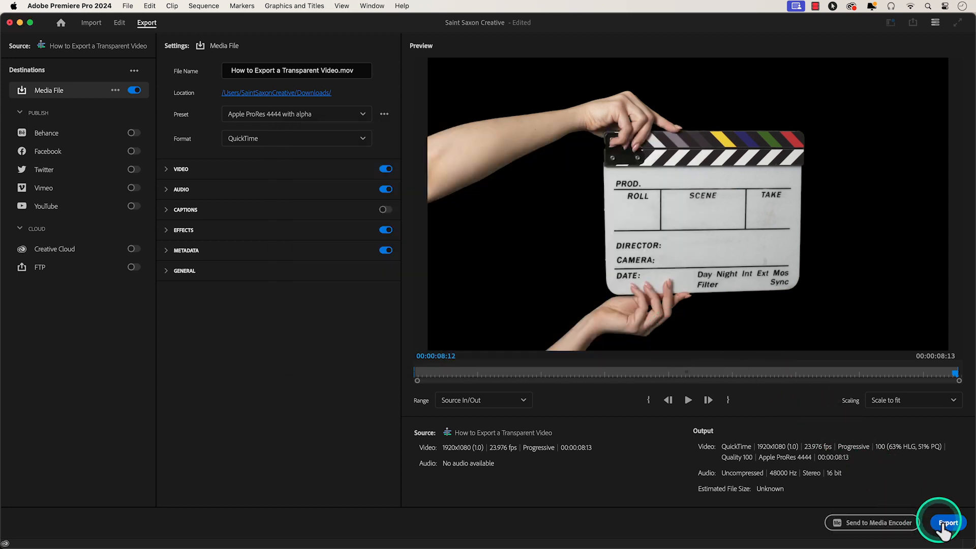
left_click(945, 522)
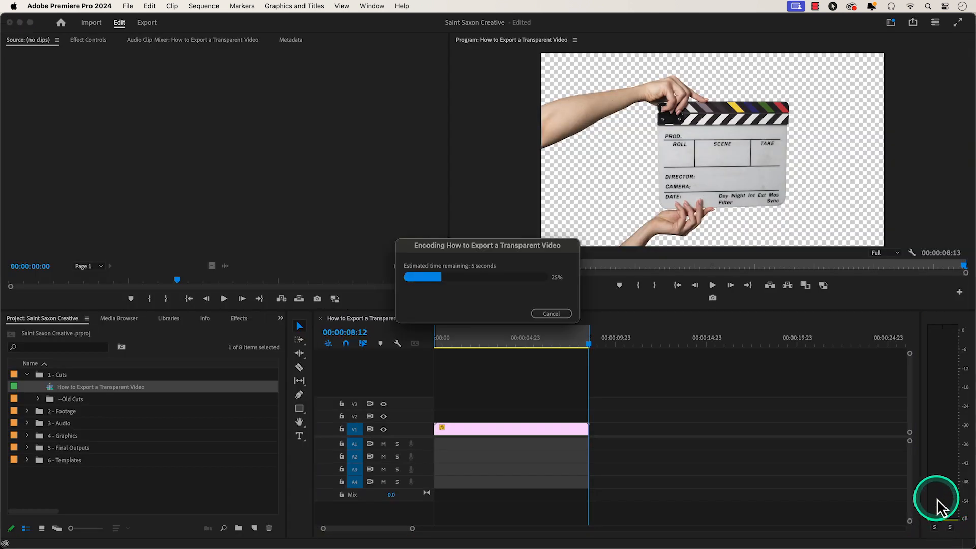